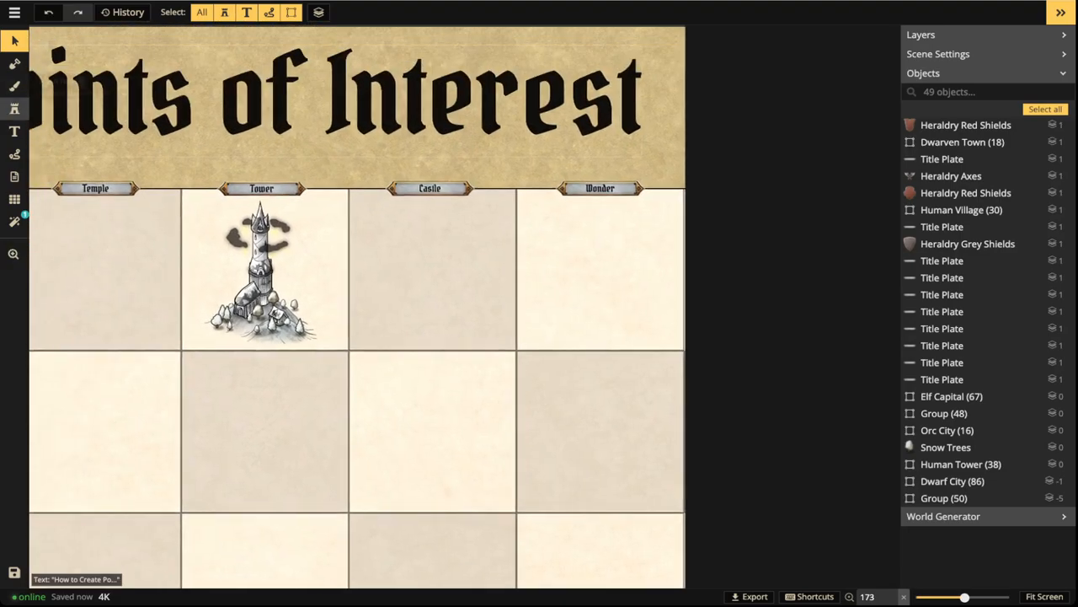
pyautogui.moveTo(13, 108)
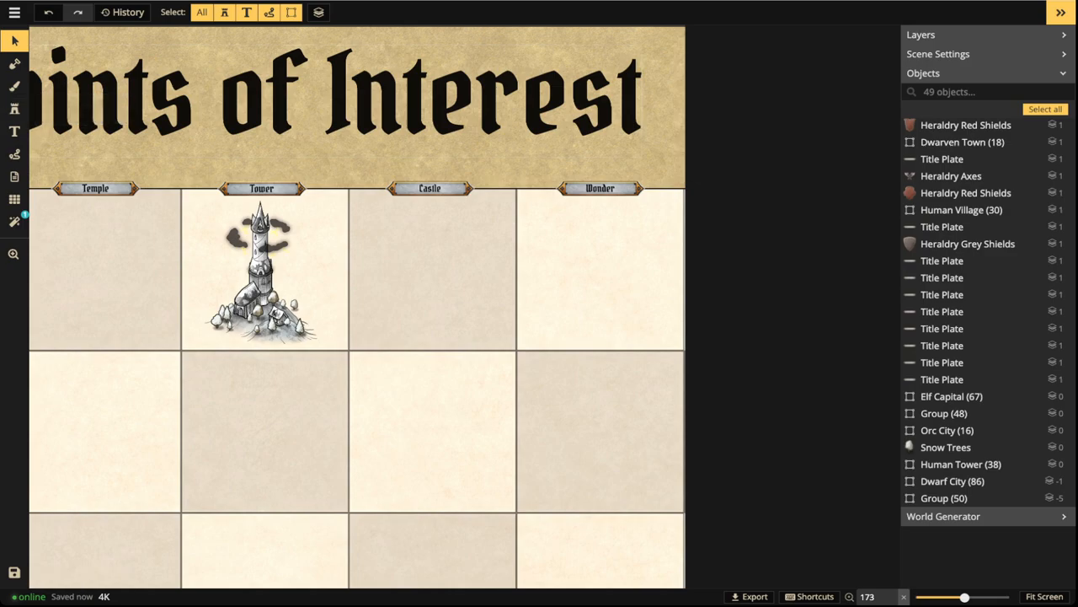
# Stamp a dark mountain variation from the catalog at size 121 into the Wonder square
pyautogui.click(13, 108)
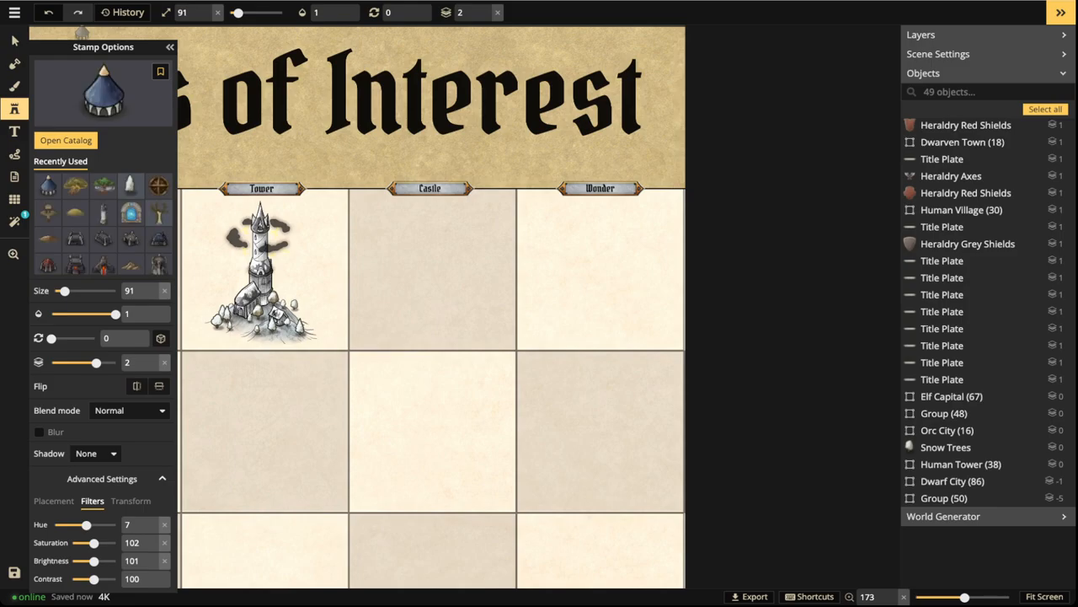
pyautogui.click(65, 140)
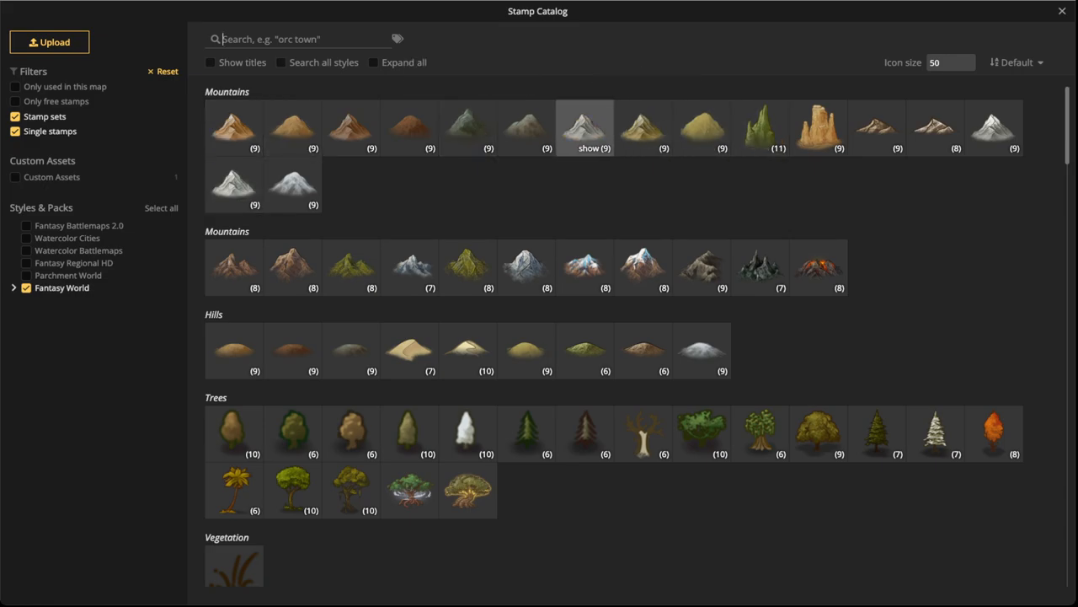
pyautogui.moveTo(468, 128)
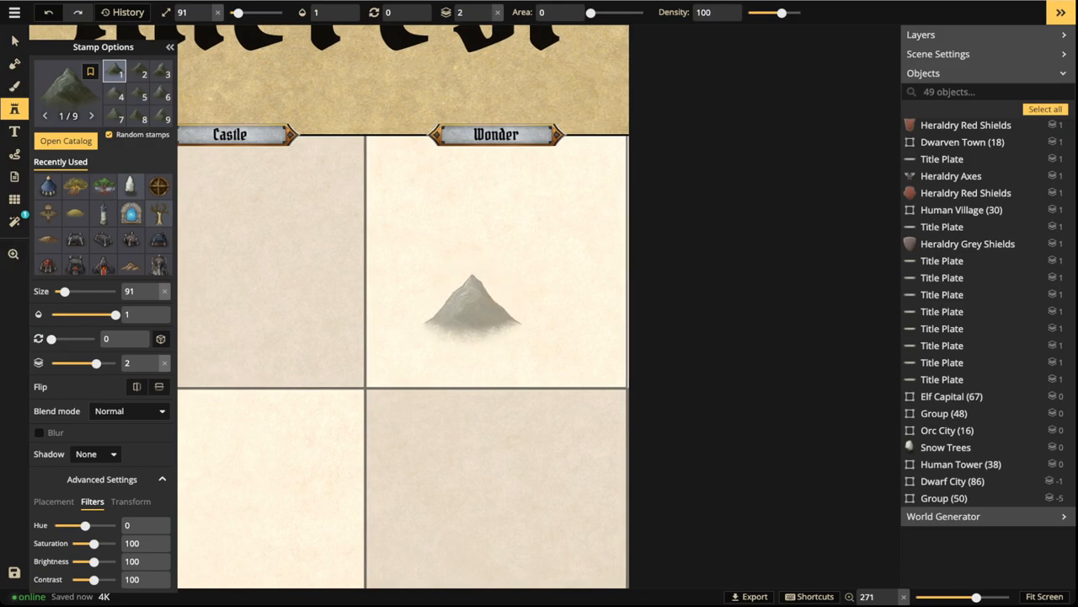
pyautogui.click(145, 96)
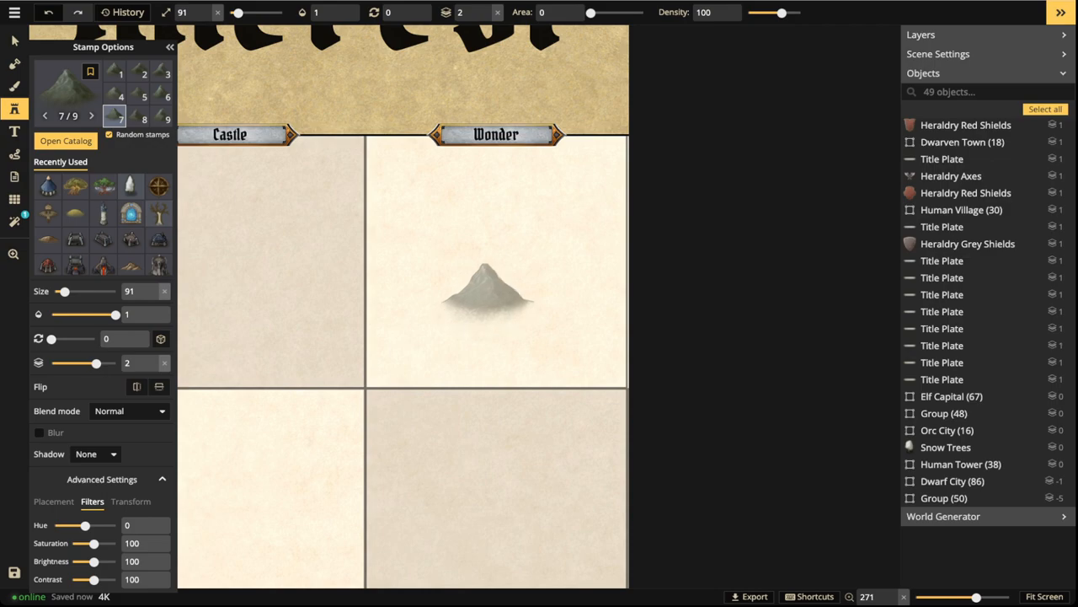
pyautogui.moveTo(64, 290); pyautogui.dragTo(69, 289)
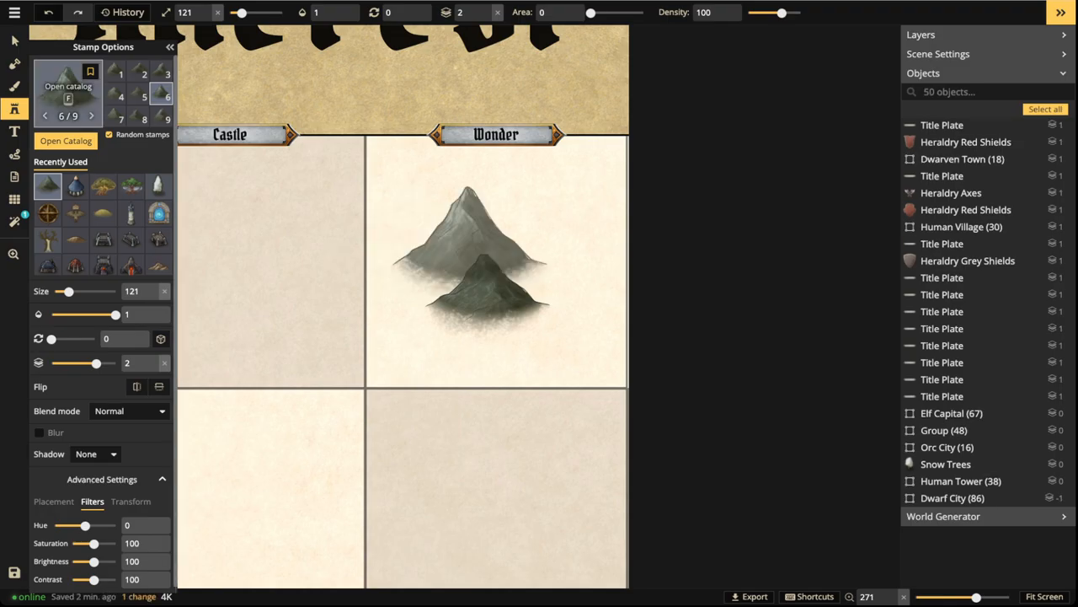
# Browse the catalog with Expand all enabled and search the stamps for 'castle'
pyautogui.click(66, 142)
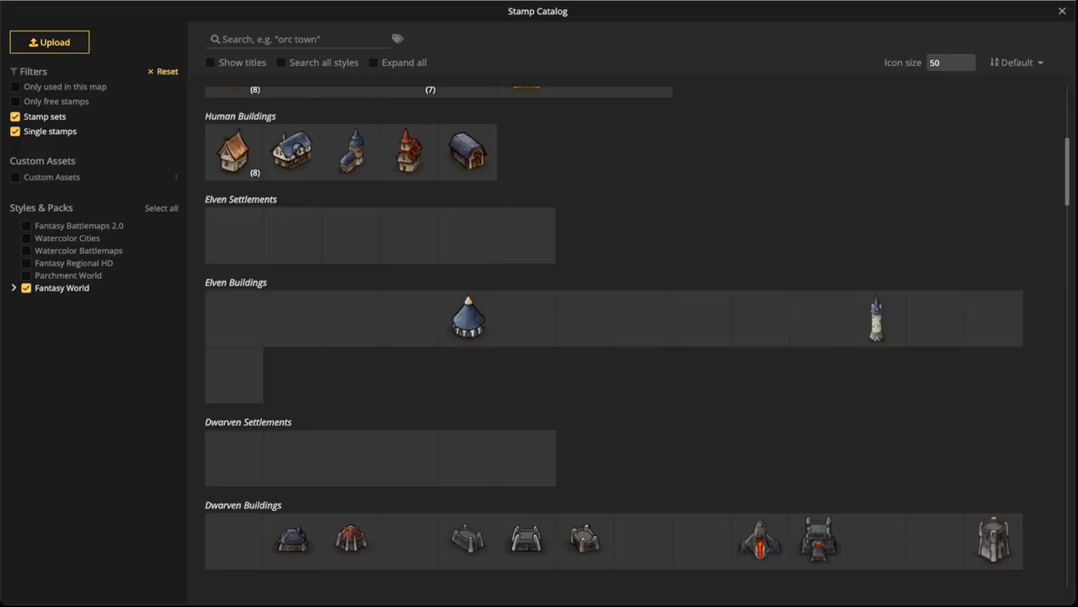
pyautogui.scroll(-3)
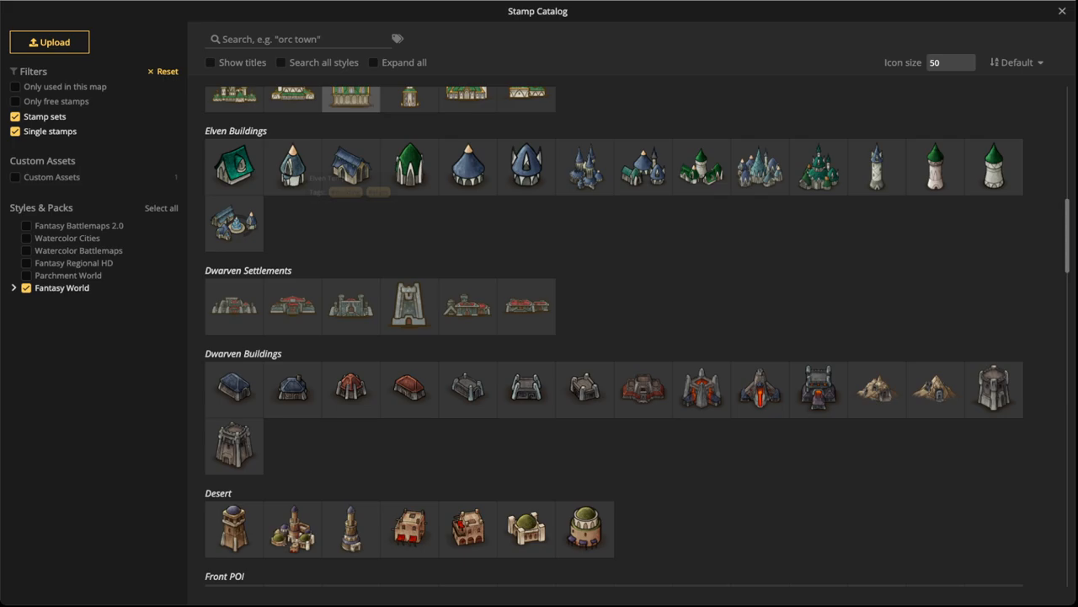
pyautogui.scroll(-3)
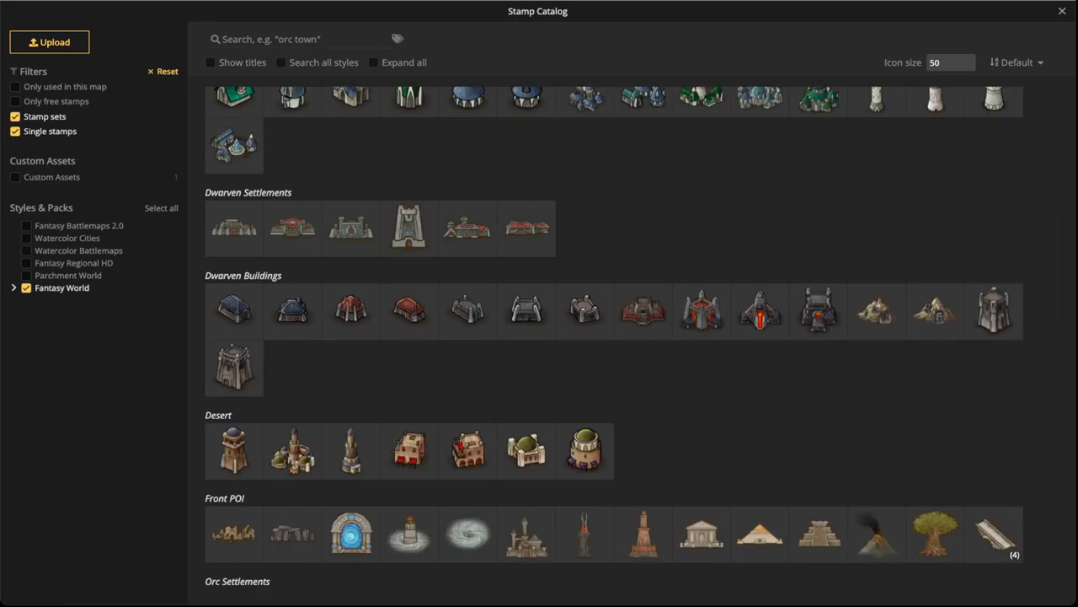
pyautogui.click(374, 61)
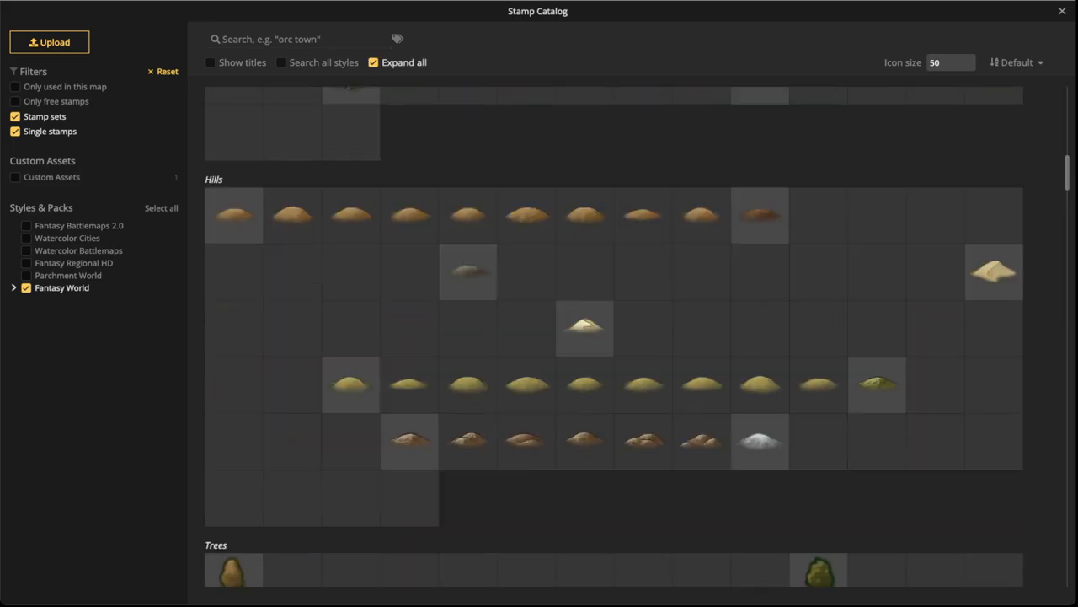
pyautogui.scroll(-3)
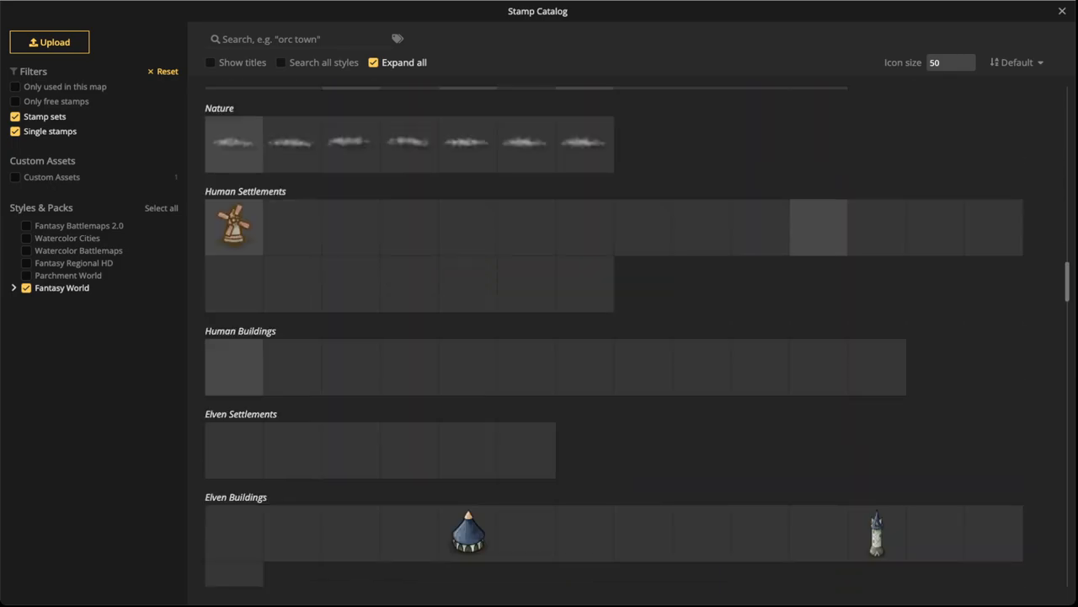
pyautogui.click(295, 39)
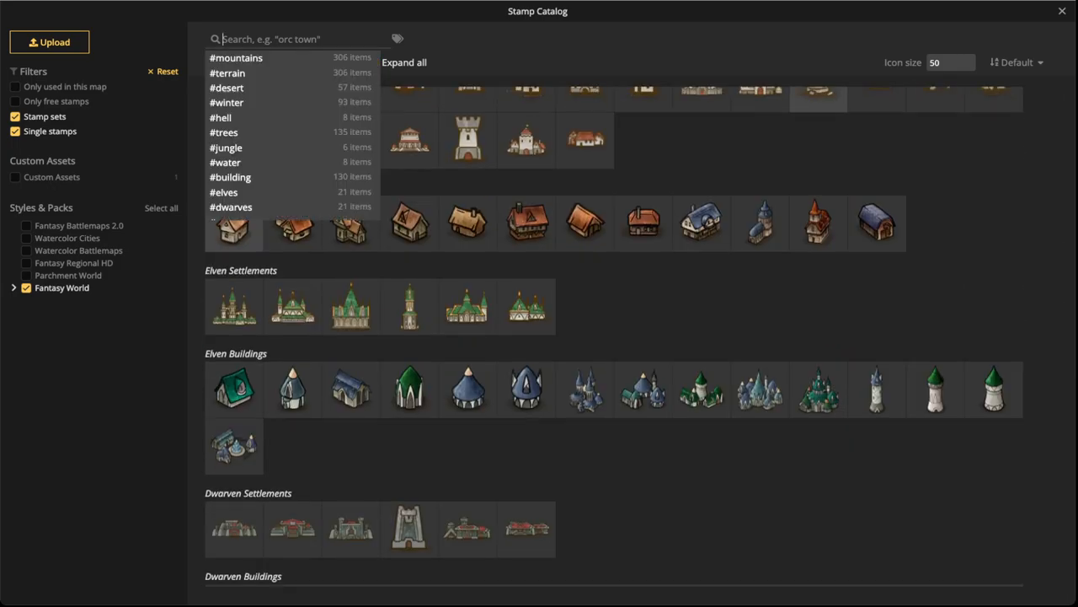
pyautogui.write('castle')
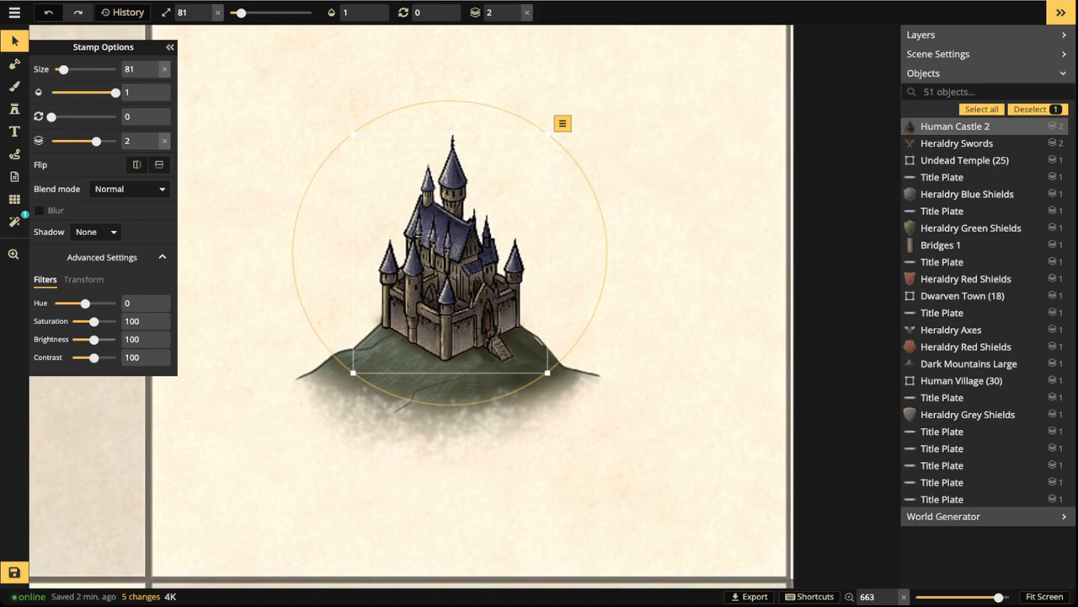
# Enlarge the Human Castle 2 stamp so it sits atop the dark mountain
pyautogui.moveTo(94, 339); pyautogui.dragTo(98, 338)
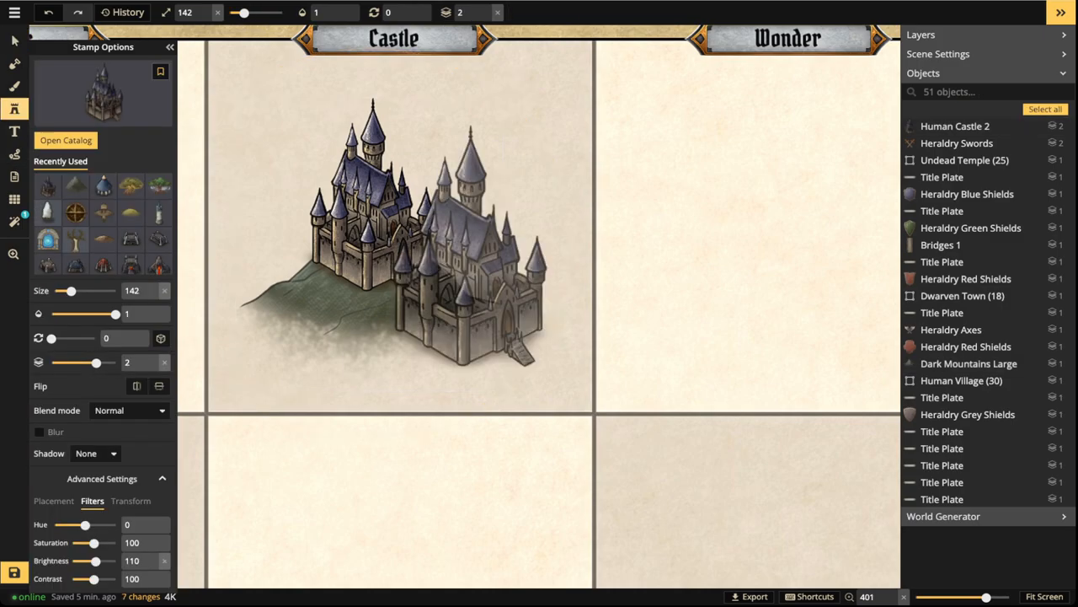
# Stamp Bridges 1 at size 42 twice so a stone bridge runs from the castle gate down the slope
pyautogui.click(65, 140)
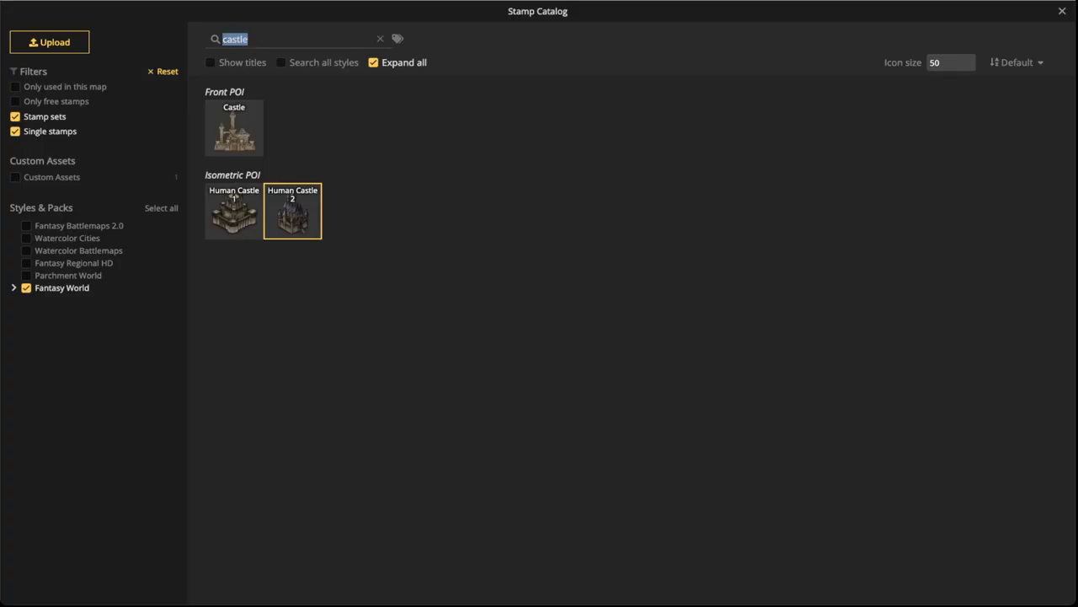
pyautogui.write('bridge')
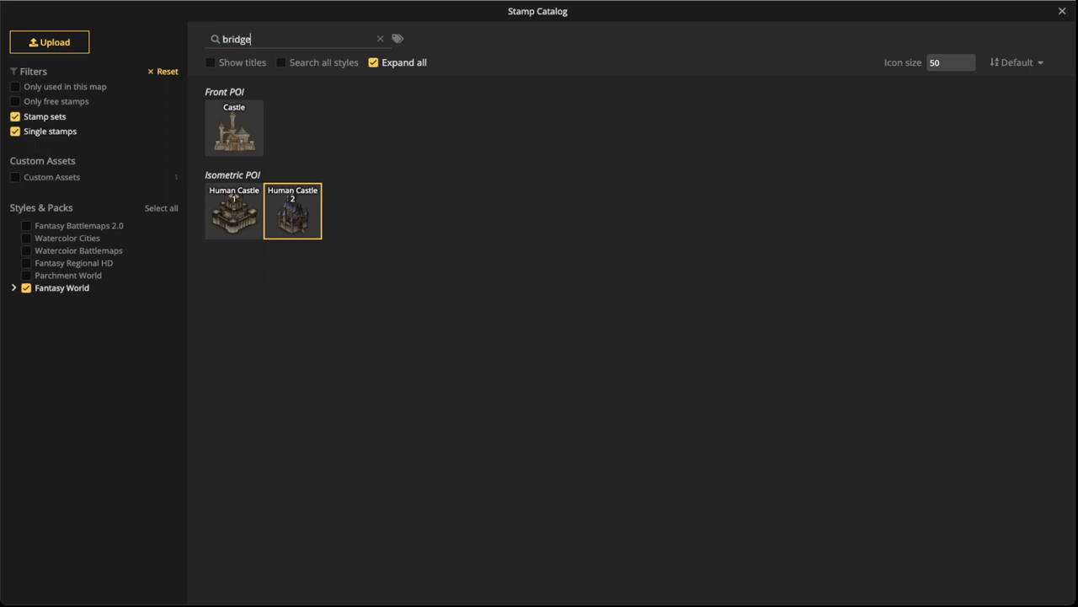
pyautogui.write('bridge')
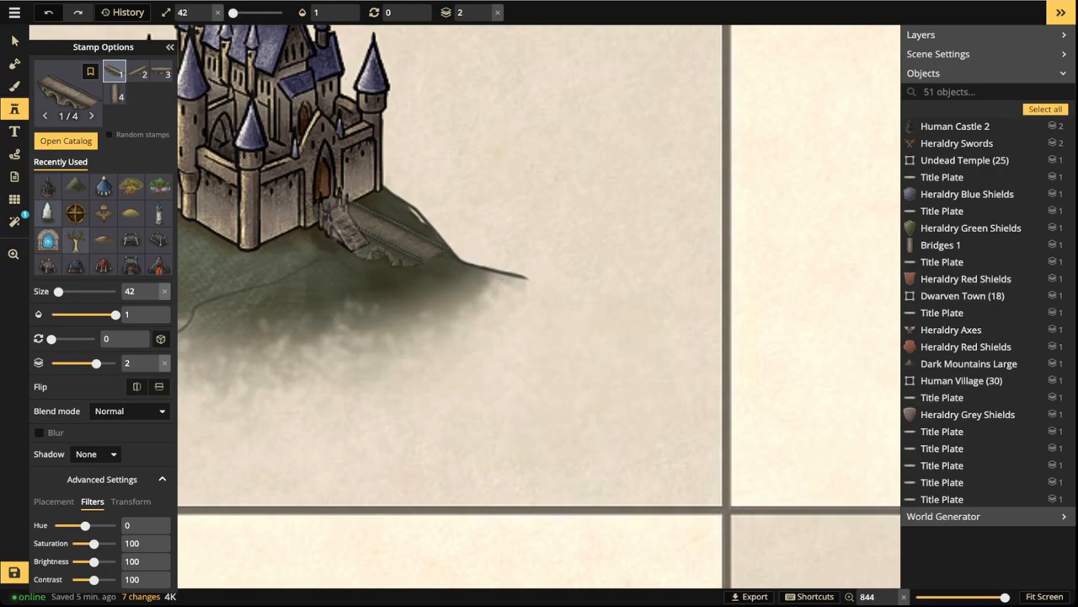
pyautogui.click(377, 232)
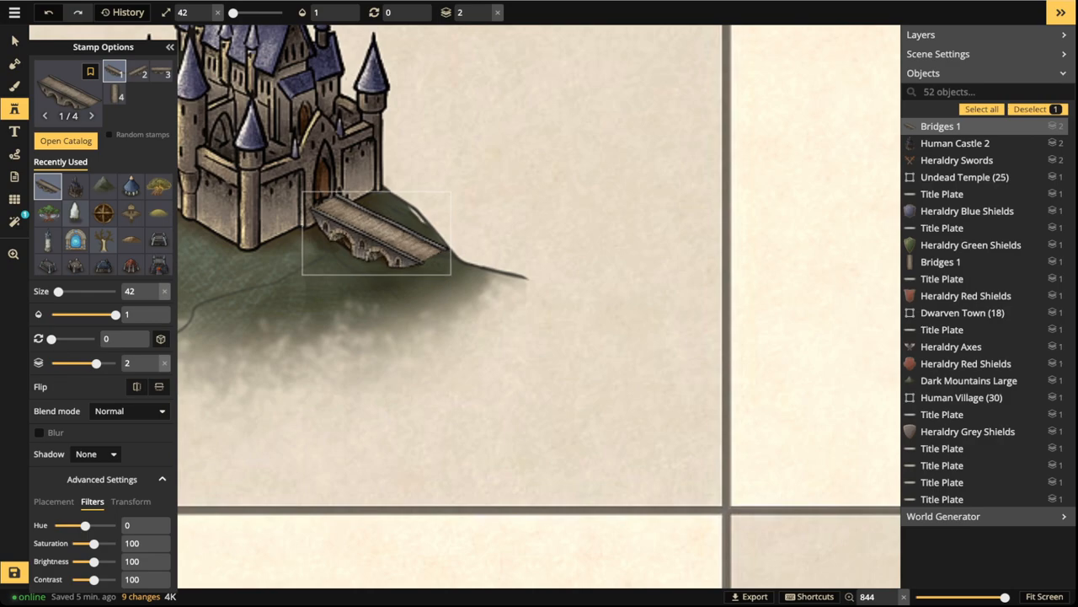
pyautogui.click(374, 233)
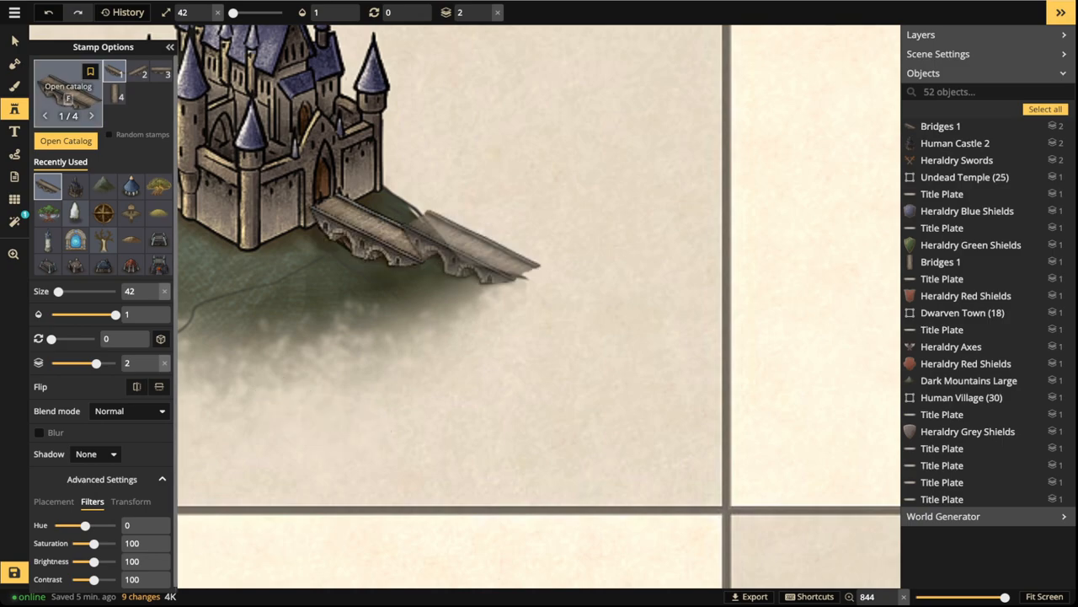
pyautogui.click(65, 140)
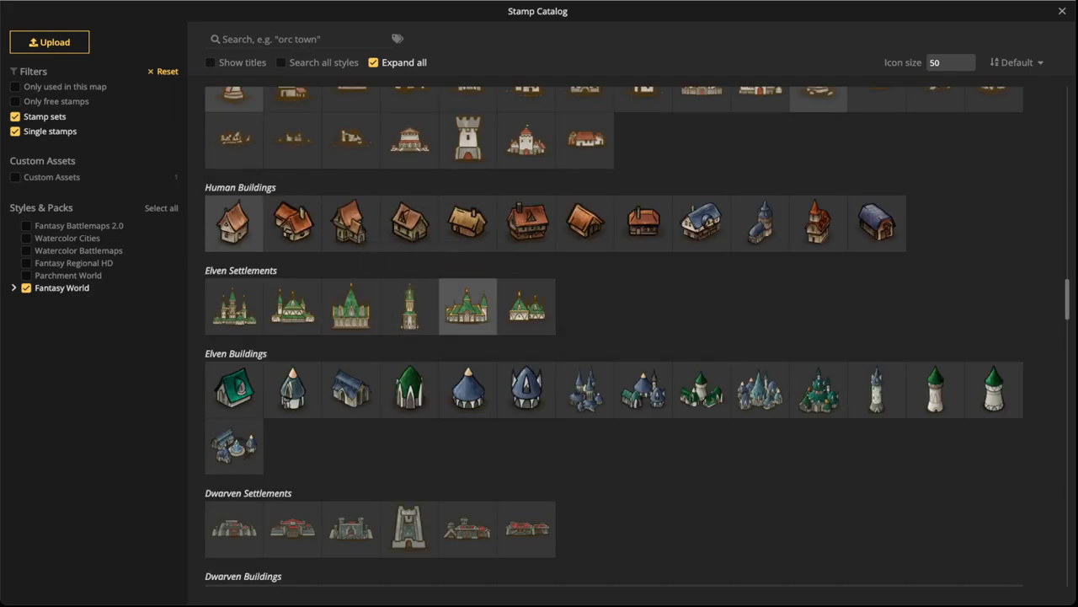
# Scroll the catalog down to the isometric points-of-interest tower stamps
pyautogui.scroll(-3)
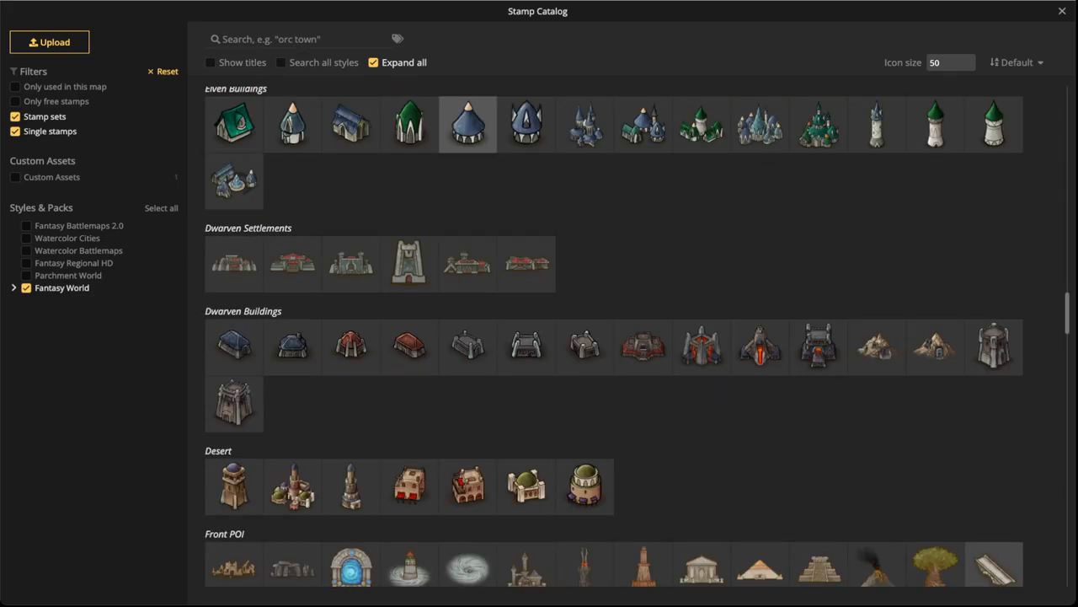
pyautogui.scroll(-3)
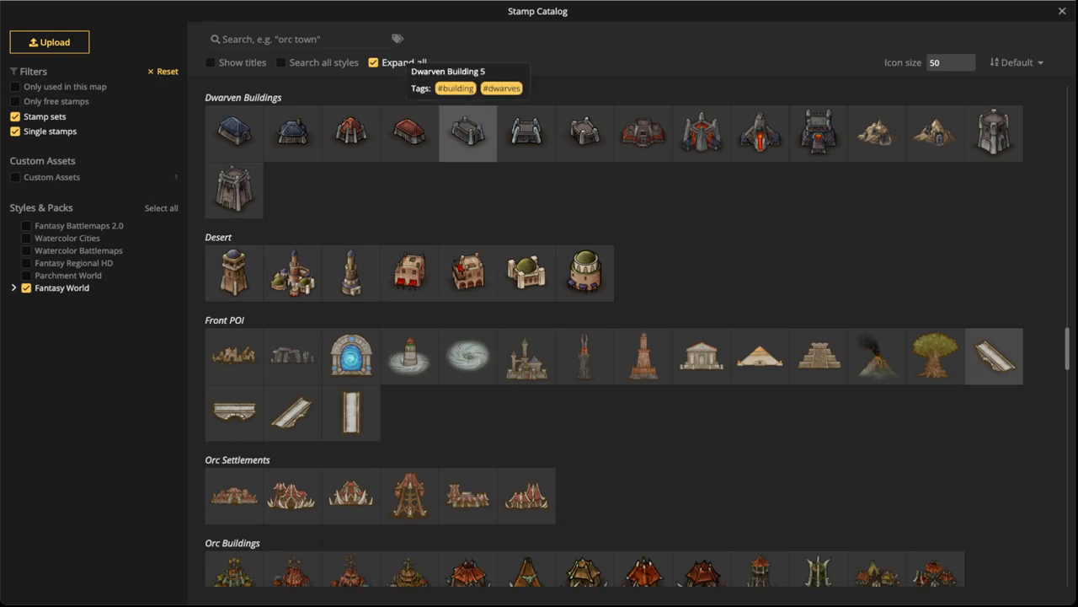
pyautogui.scroll(-3)
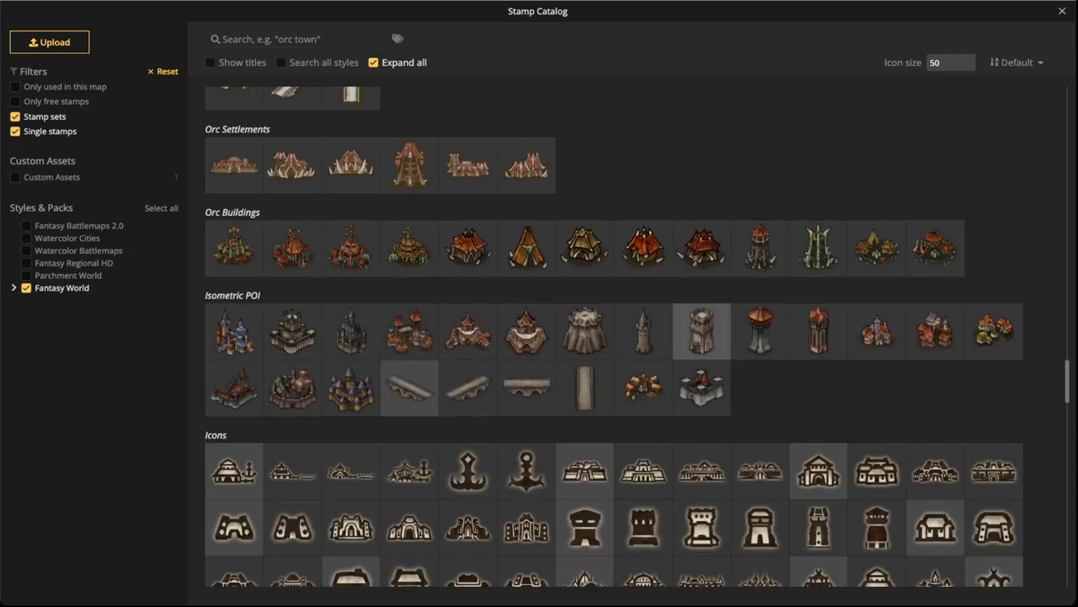
pyautogui.moveTo(468, 330)
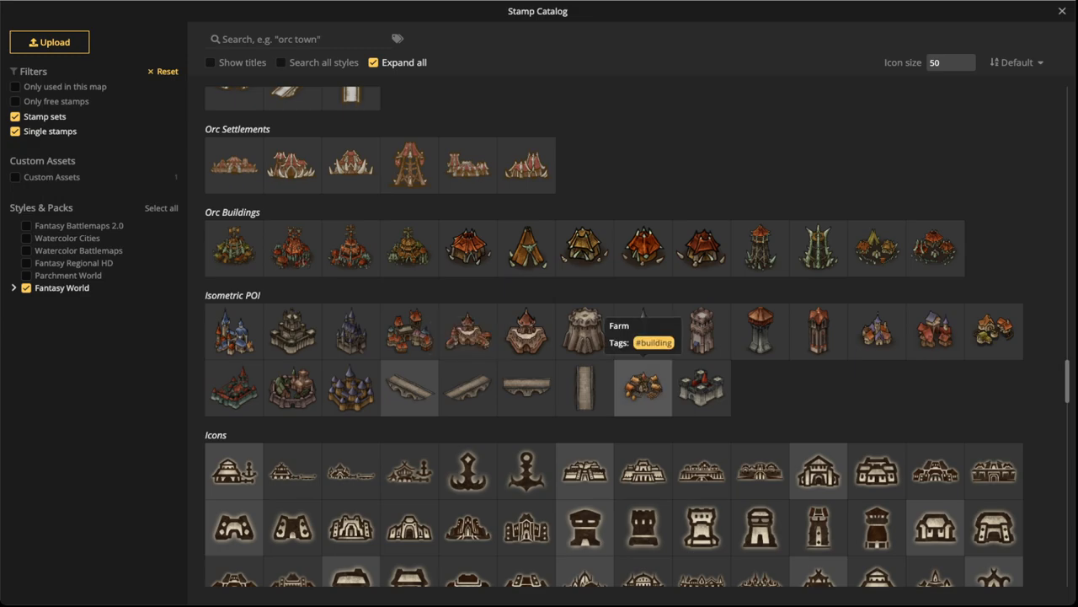
pyautogui.moveTo(643, 331)
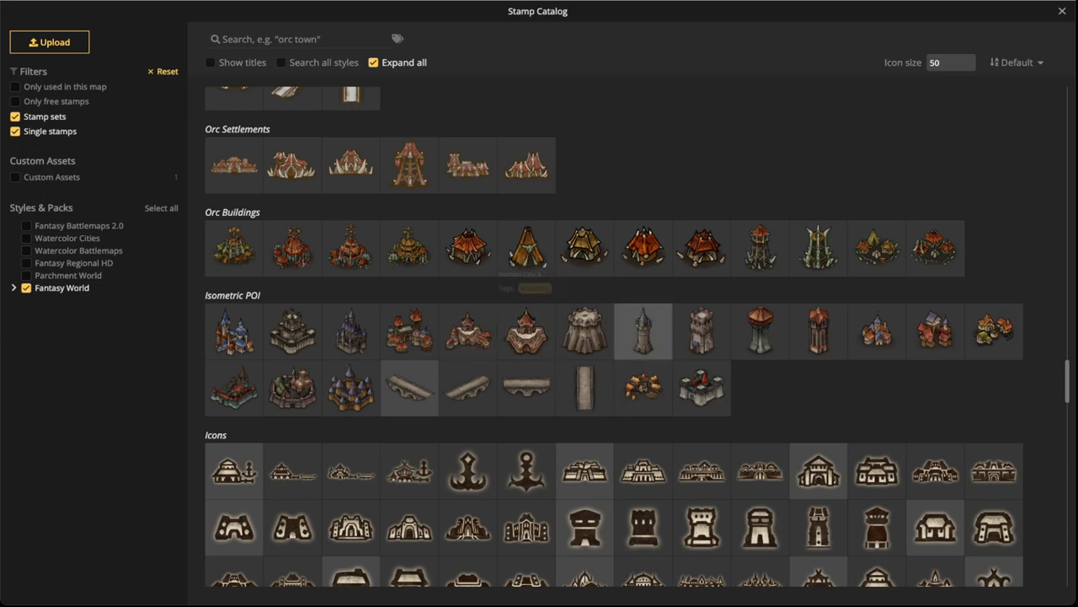
pyautogui.moveTo(701, 330)
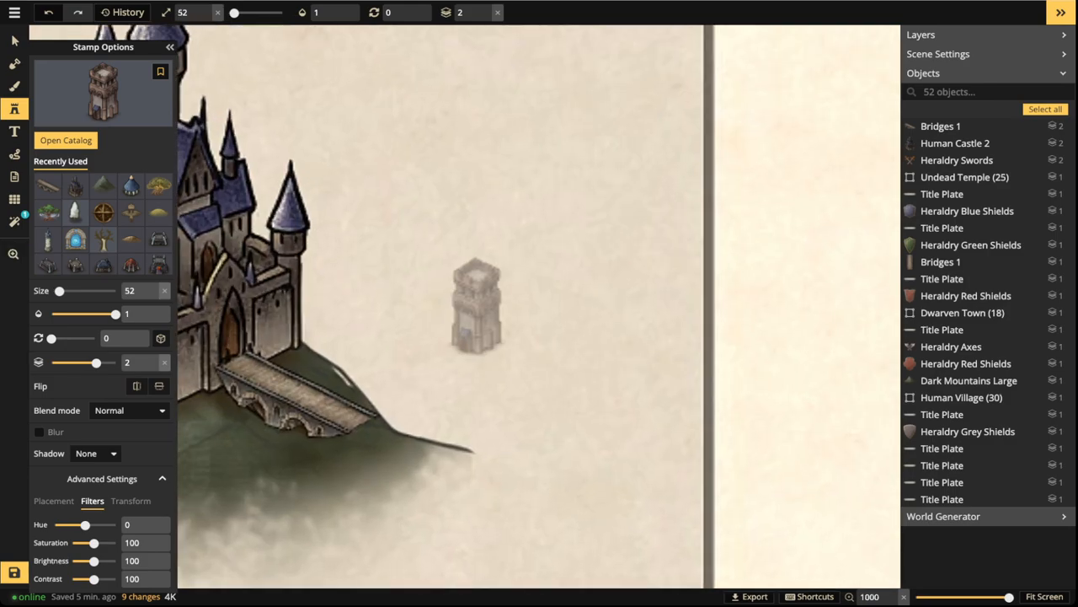
# Stack tower and wall pieces beside the bridge and top them with a red-domed building
pyautogui.click(472, 303)
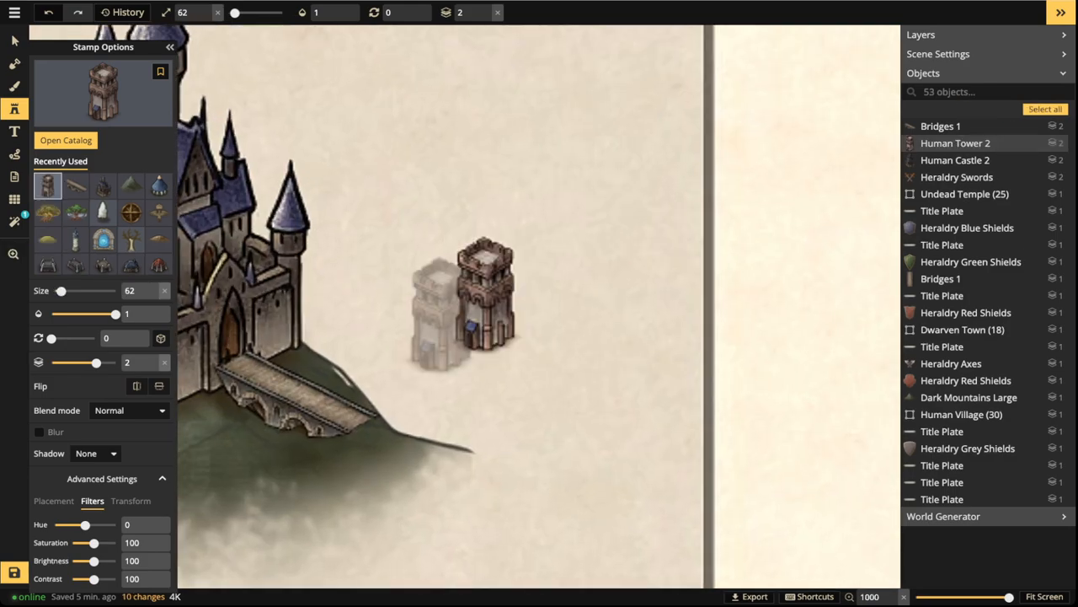
pyautogui.click(463, 303)
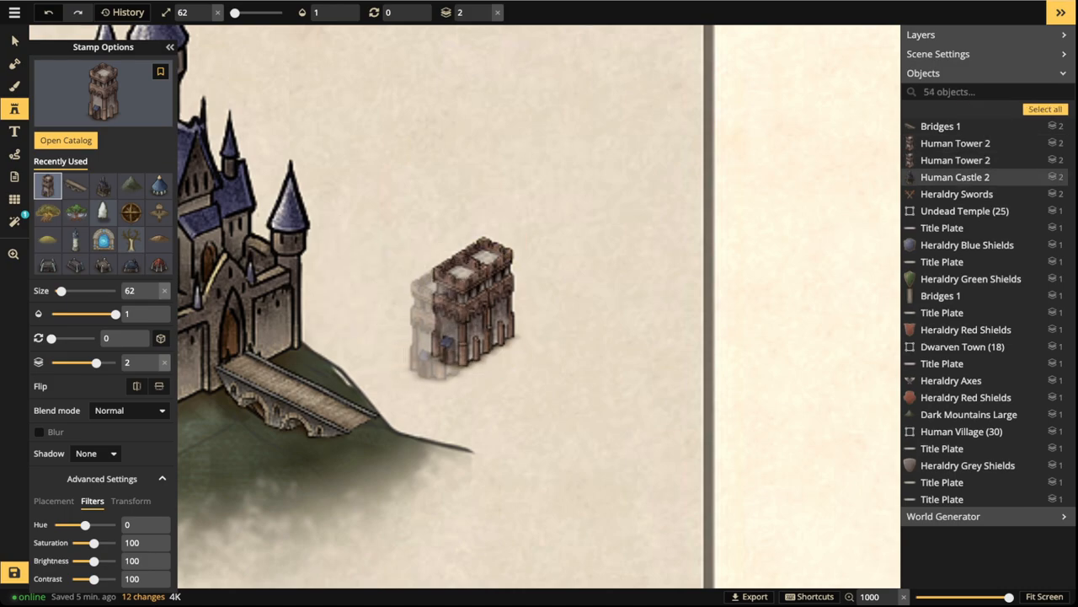
pyautogui.click(459, 317)
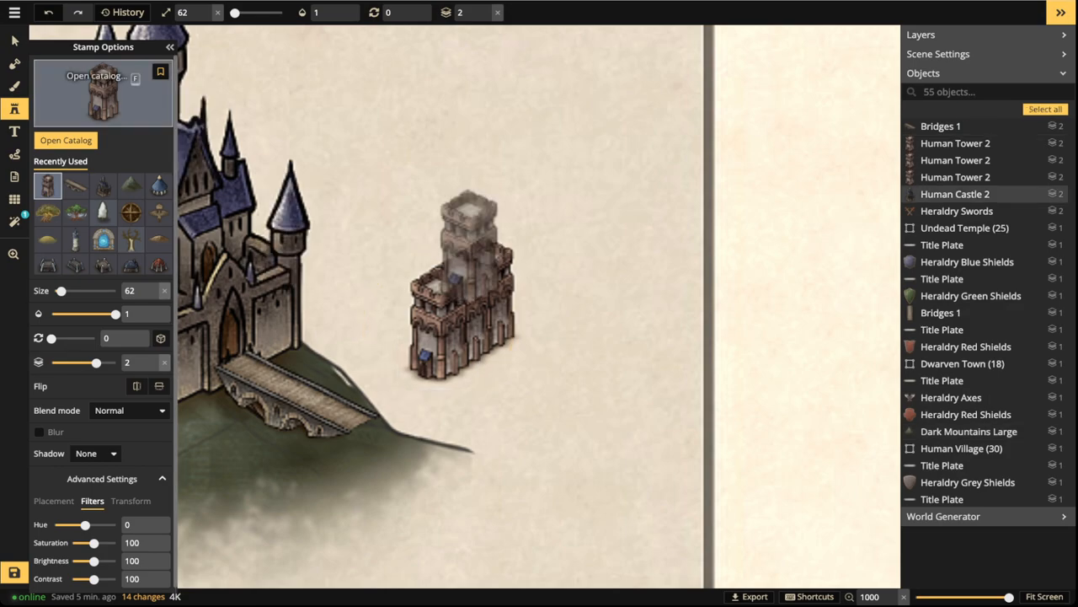
pyautogui.click(65, 140)
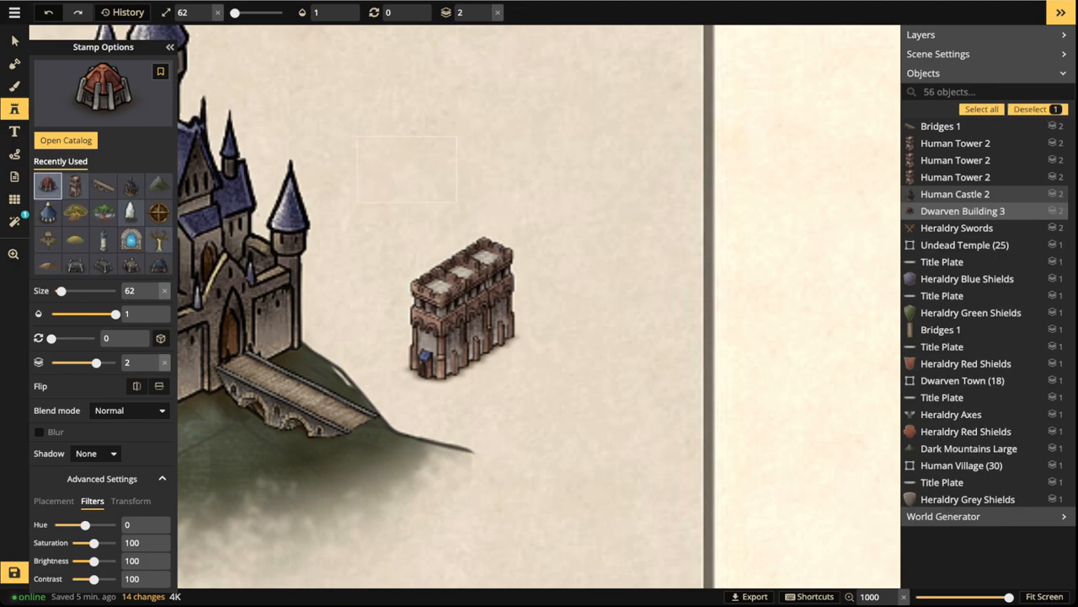
pyautogui.click(408, 168)
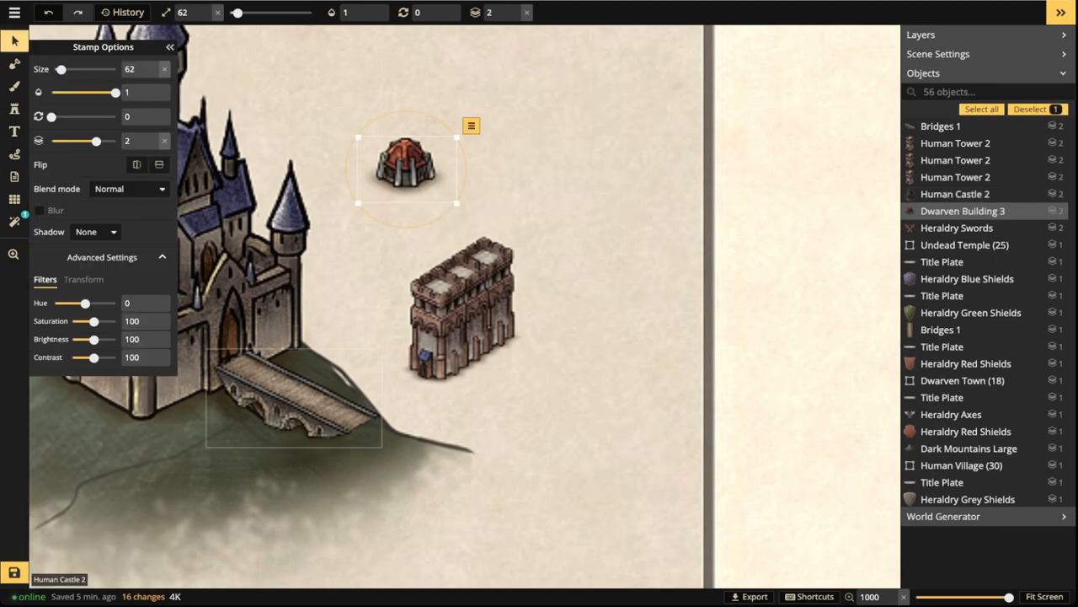
pyautogui.scroll(-3)
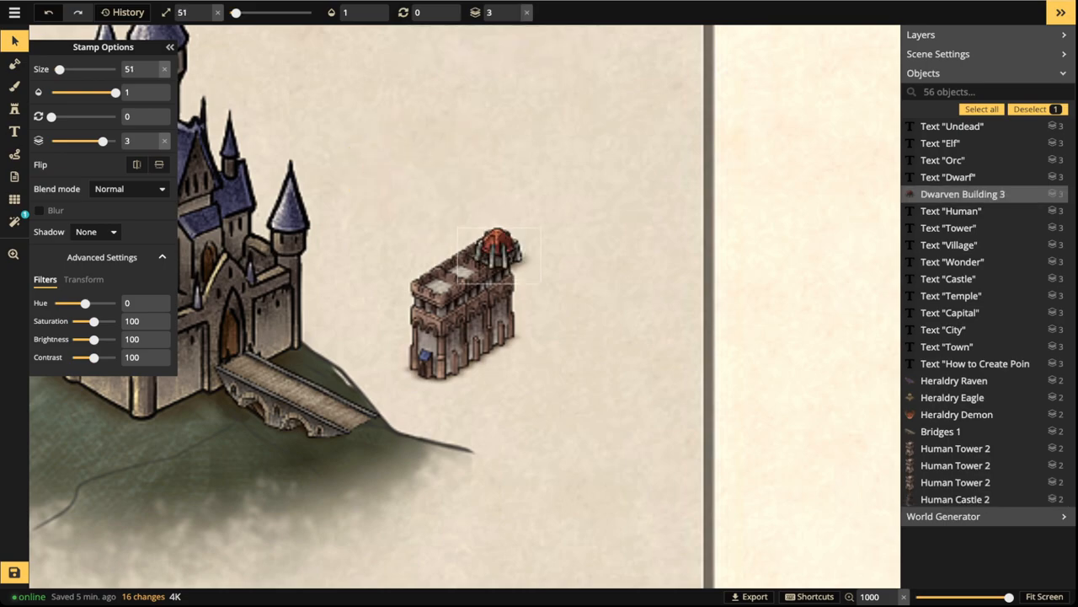
# Select the barbican's five pieces, move them to the bridge end and group them
pyautogui.click(497, 252)
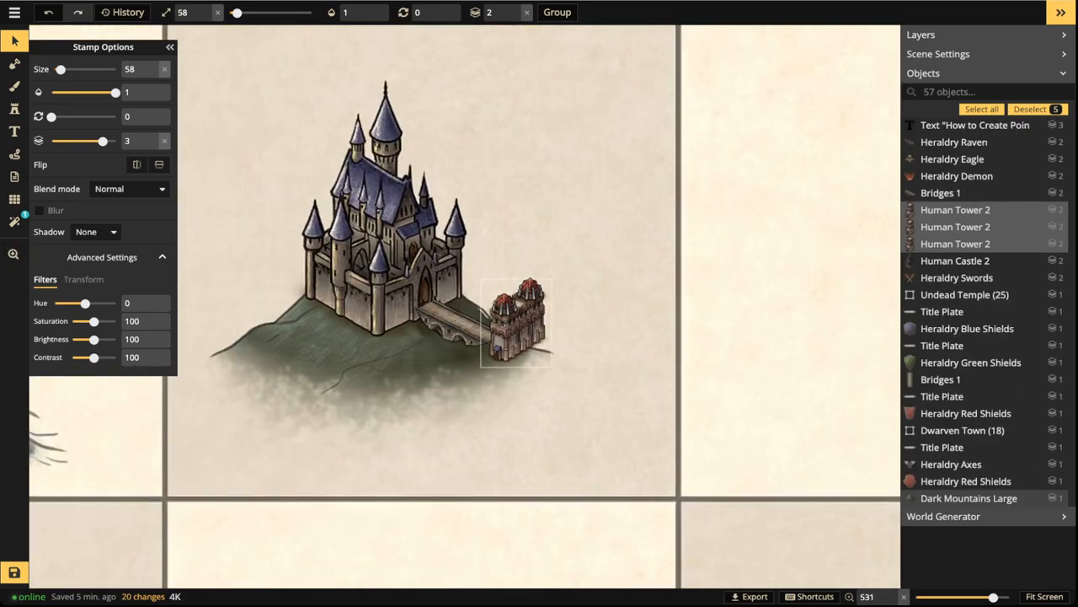
pyautogui.moveTo(515, 320); pyautogui.dragTo(487, 320)
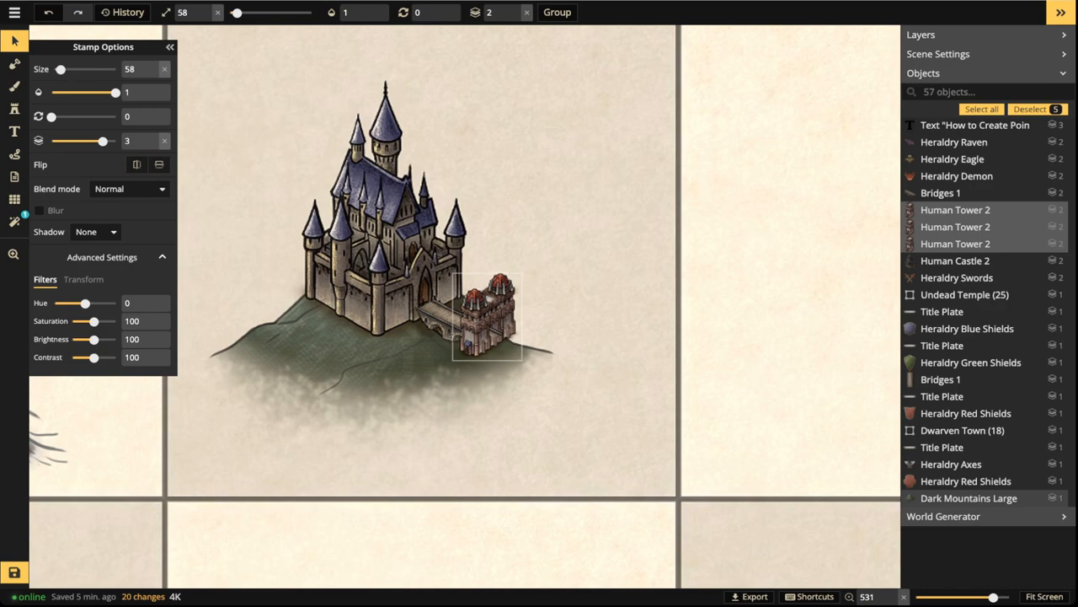
pyautogui.click(485, 317)
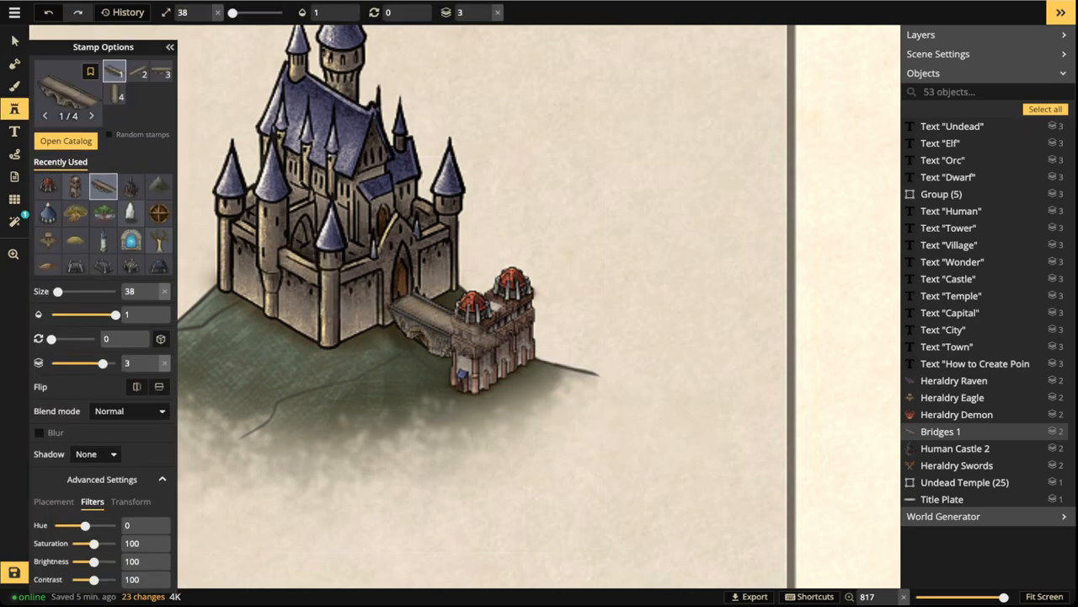
# Stamp a Bridges 1 piece leading out from the barbican
pyautogui.click(548, 387)
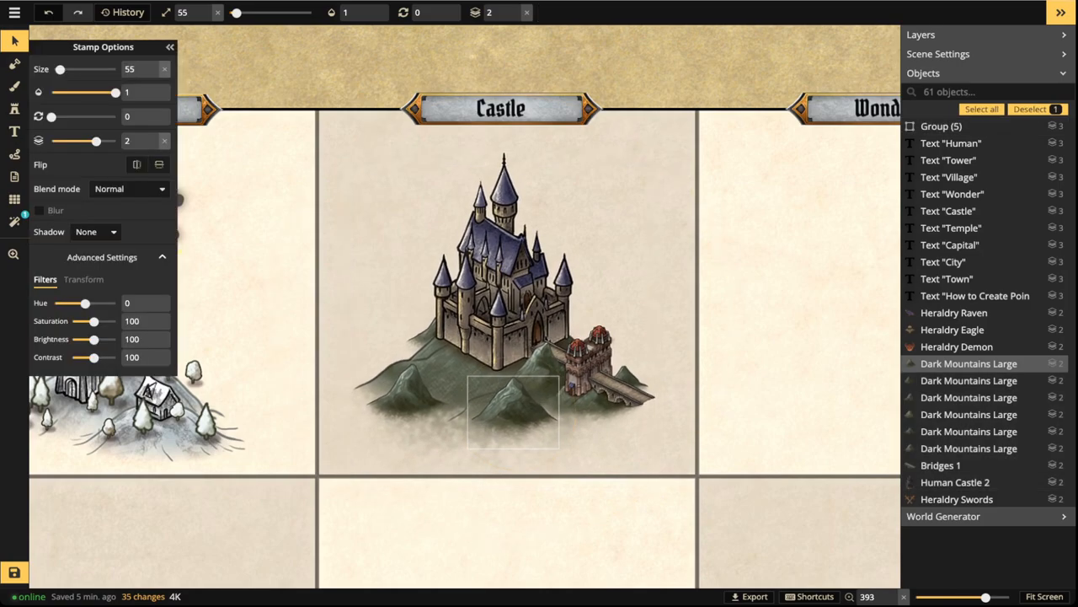
pyautogui.click(514, 412)
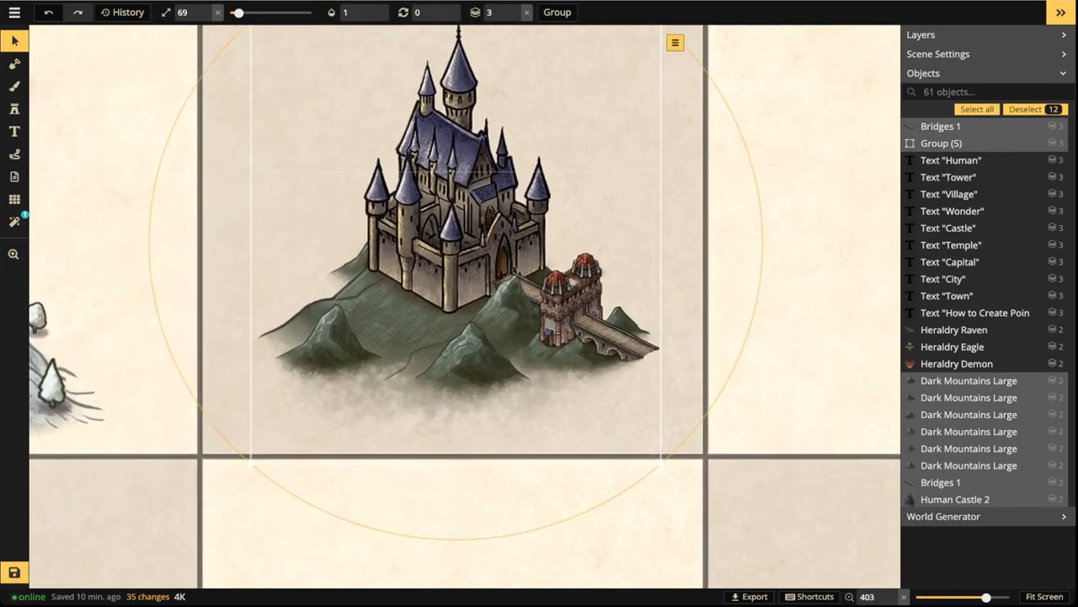
pyautogui.click(13, 108)
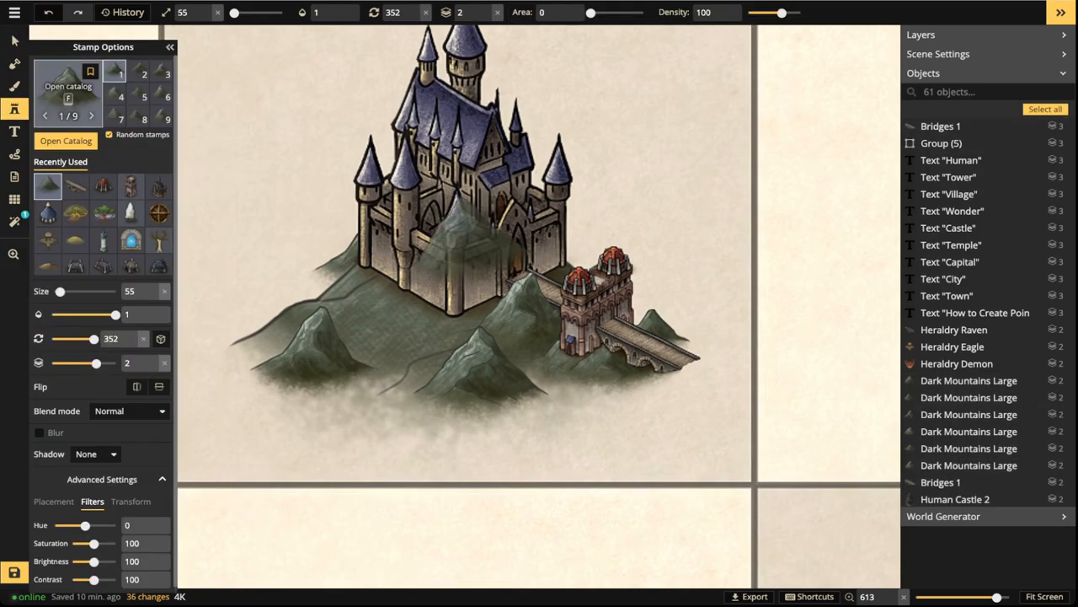
pyautogui.click(65, 141)
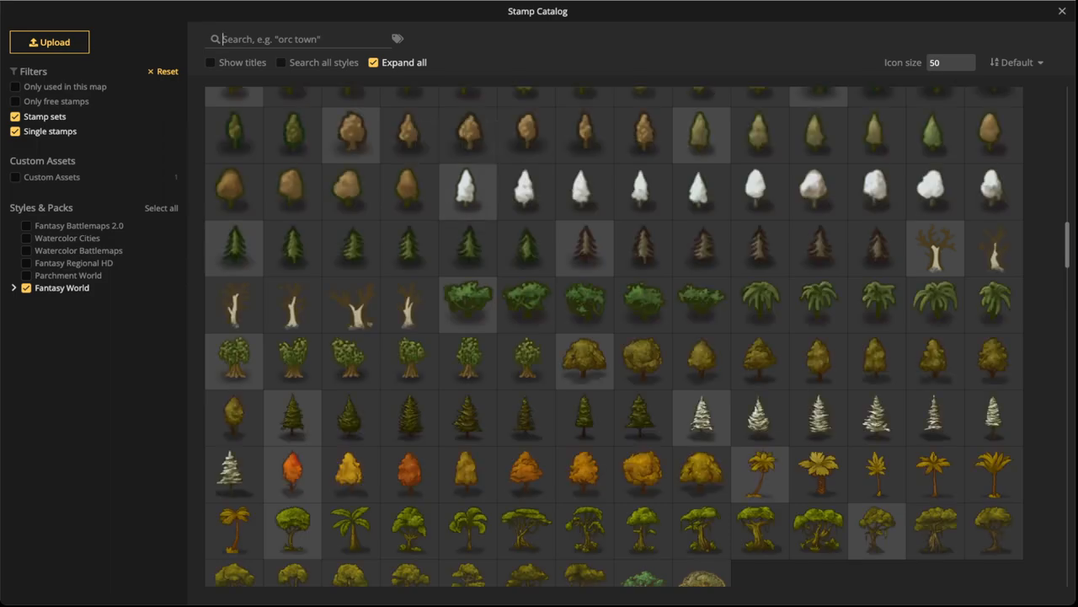
pyautogui.click(1061, 10)
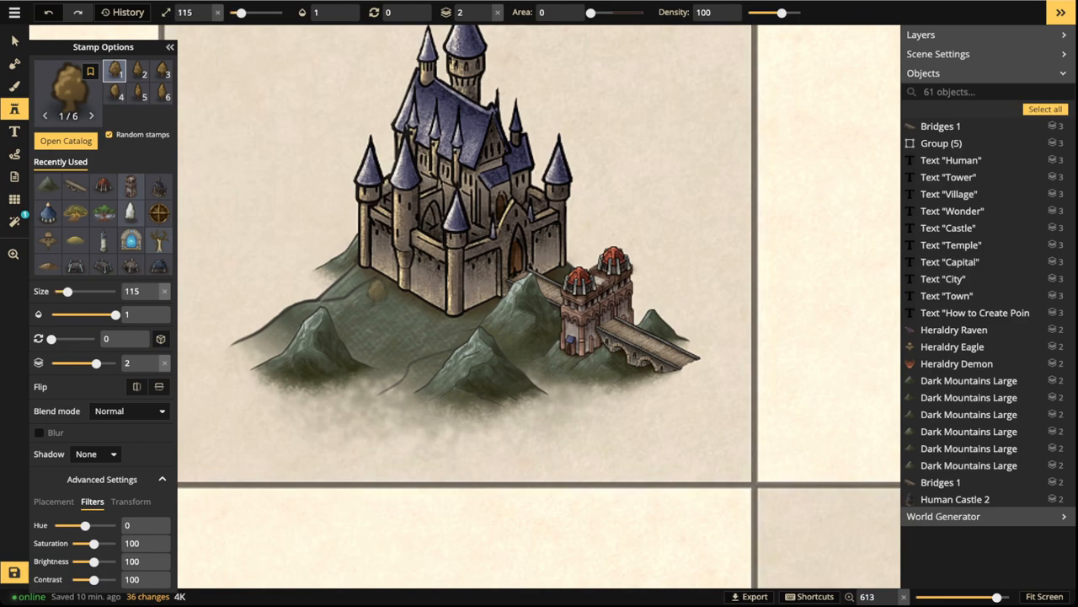
pyautogui.moveTo(67, 290); pyautogui.dragTo(68, 290)
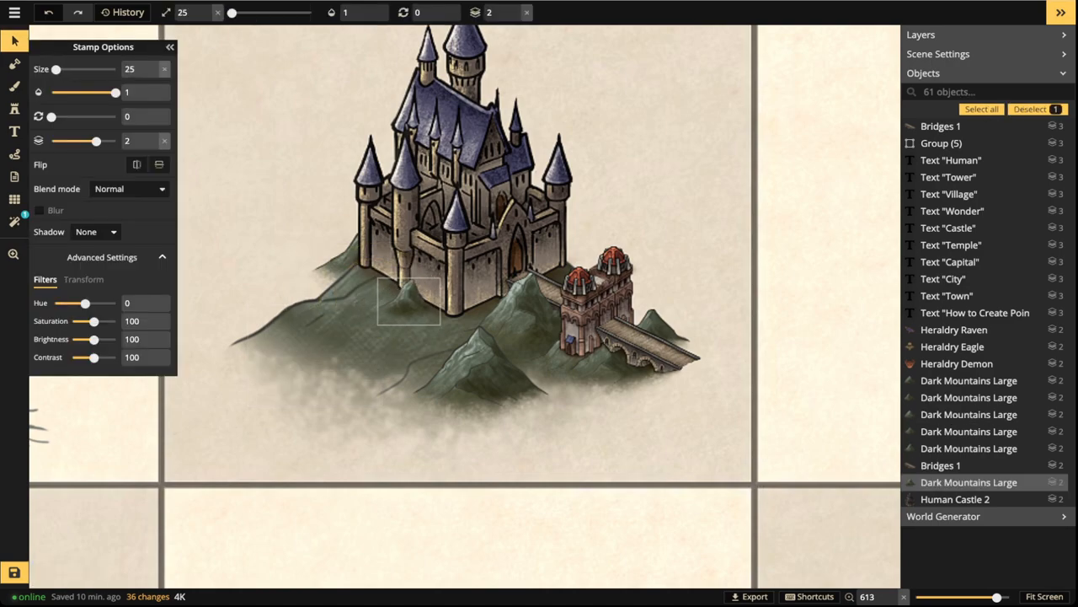
# Stamp two more small dark mountains onto the castle hill
pyautogui.click(413, 306)
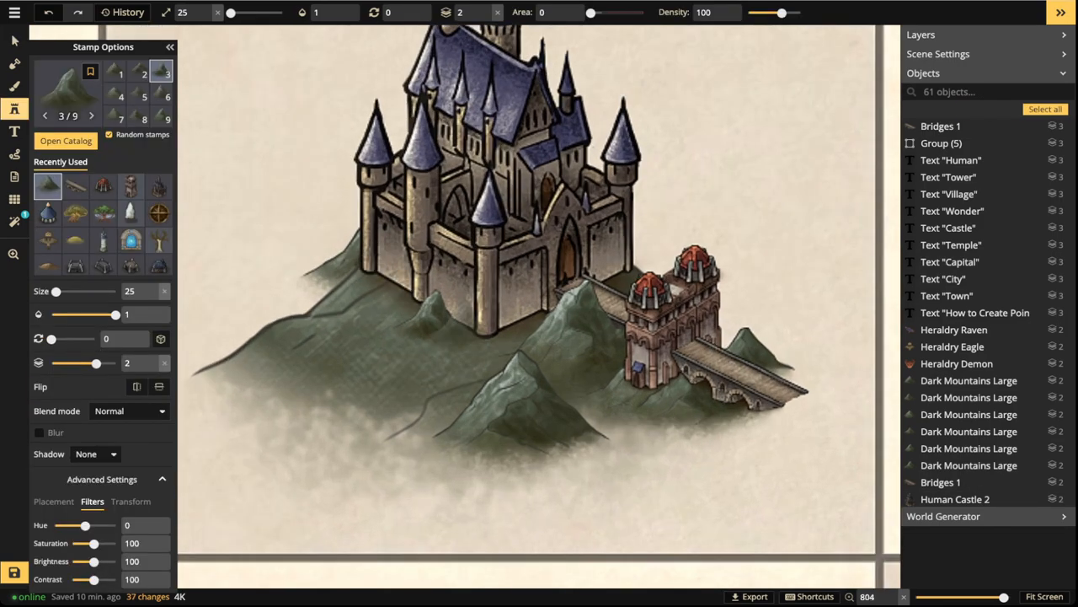
pyautogui.click(143, 74)
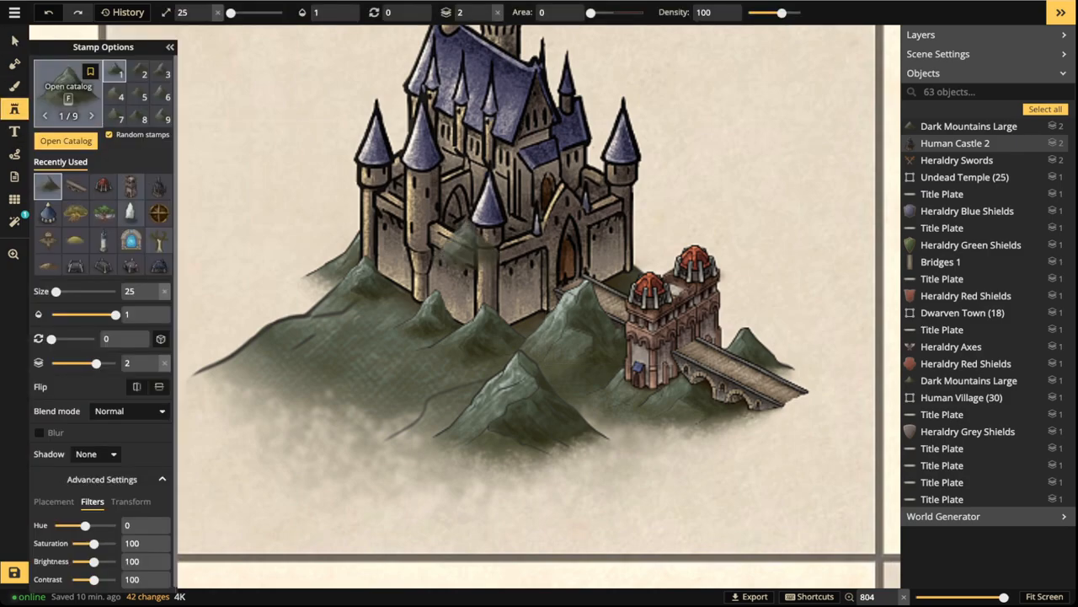
pyautogui.click(66, 142)
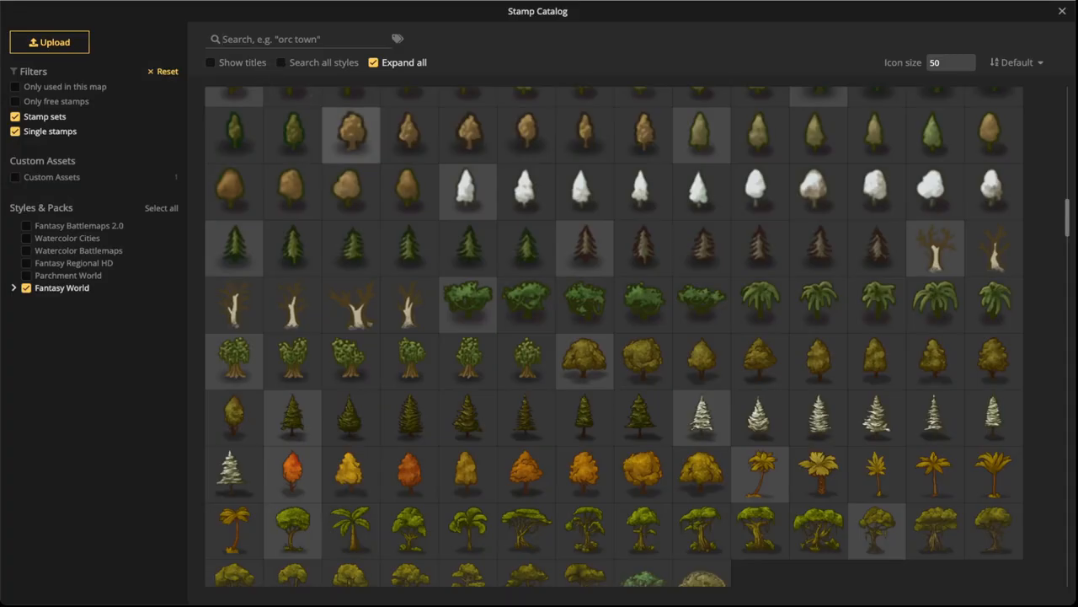
# Scatter Trees 2 autumn stamps over the hill slopes, its base and the plain to the right
pyautogui.click(1062, 11)
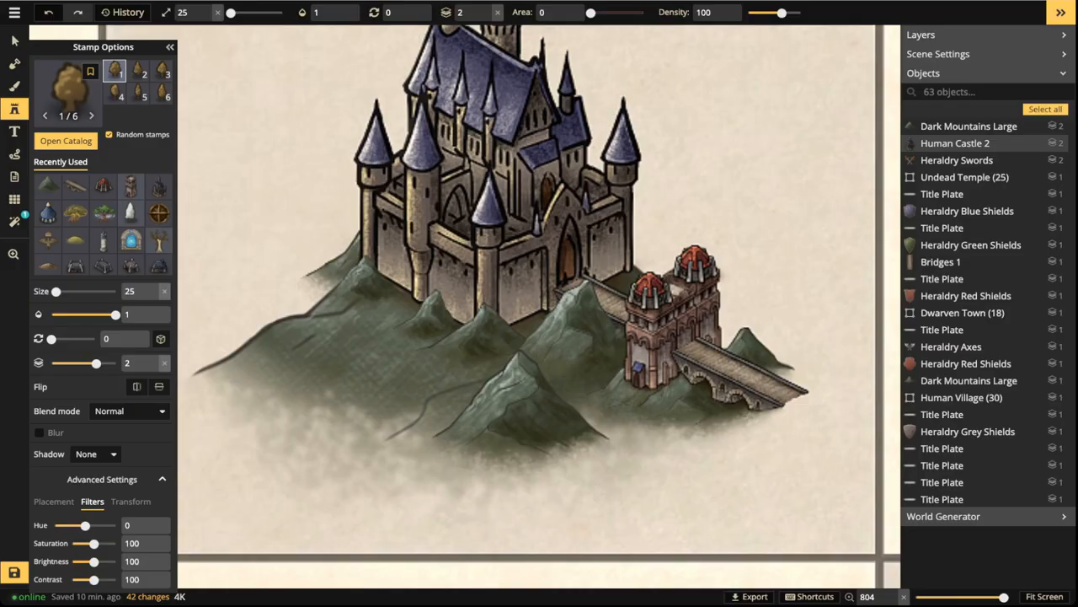
pyautogui.moveTo(68, 290); pyautogui.dragTo(88, 289)
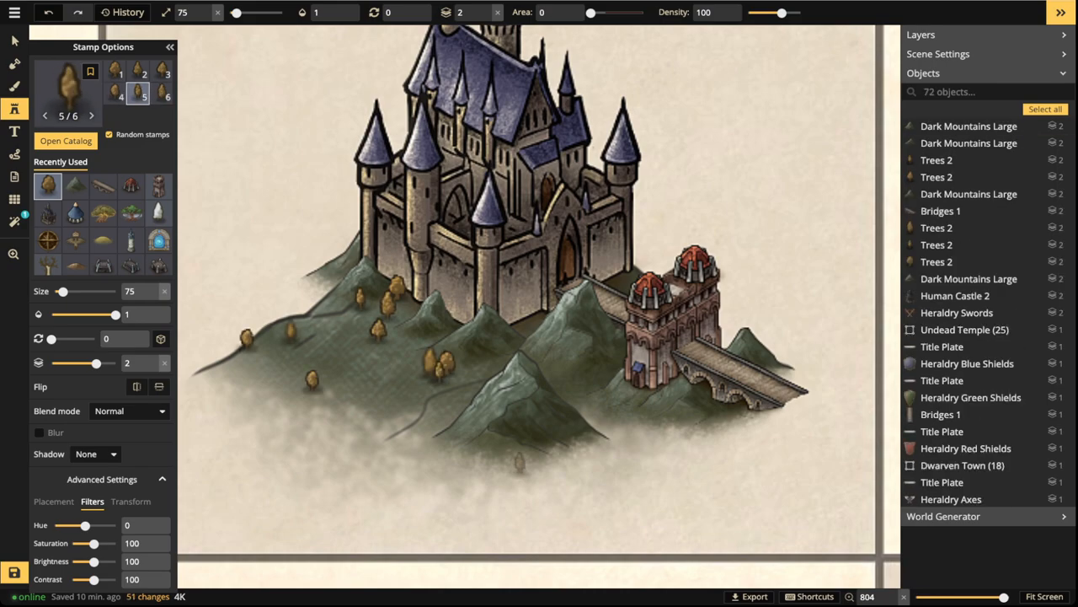
pyautogui.click(519, 455)
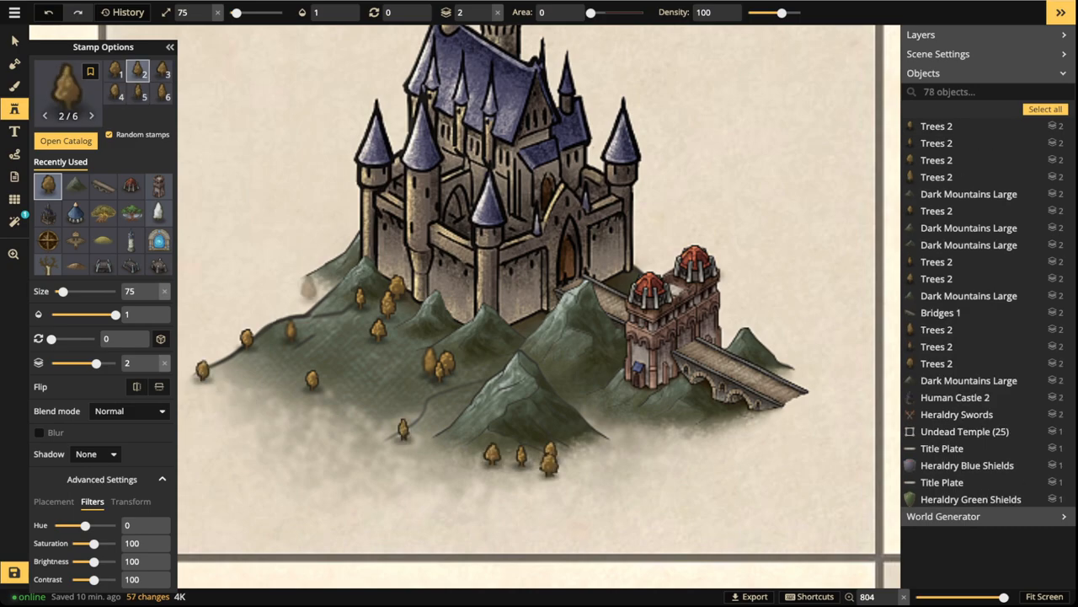
pyautogui.click(316, 273)
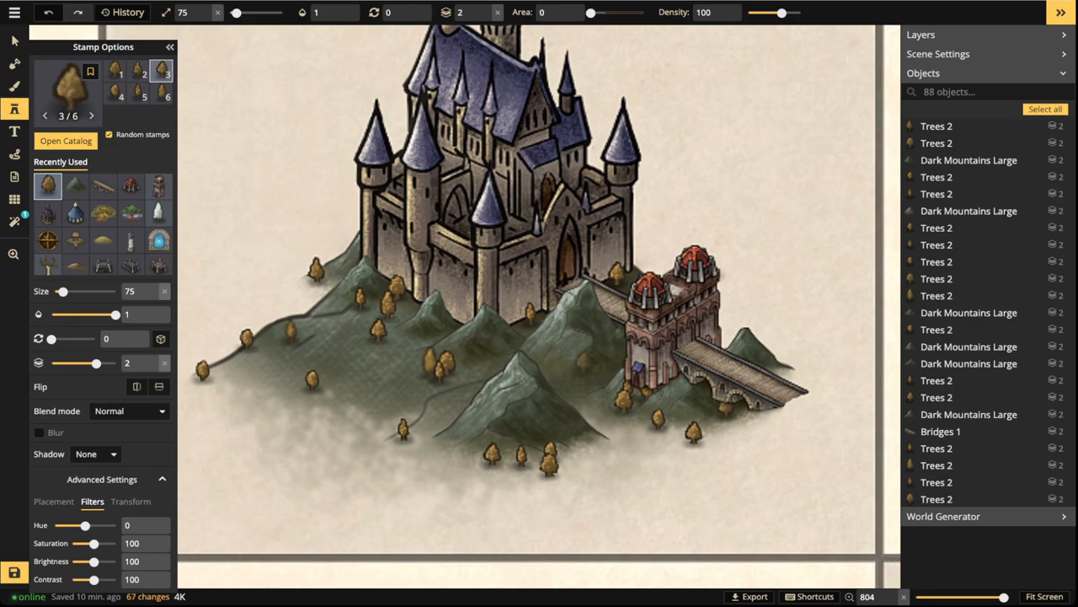
pyautogui.click(775, 245)
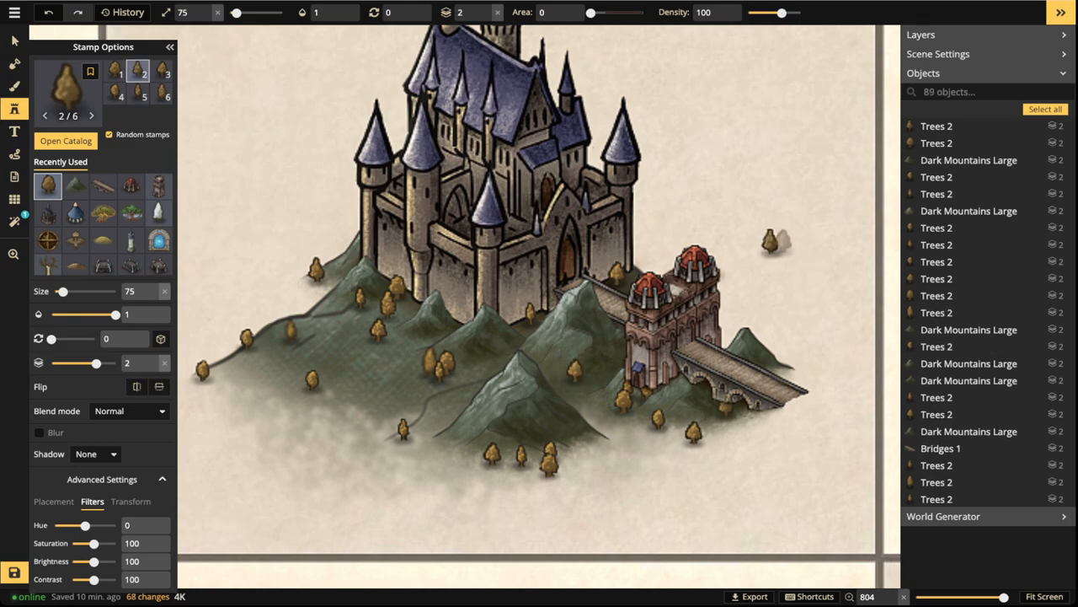